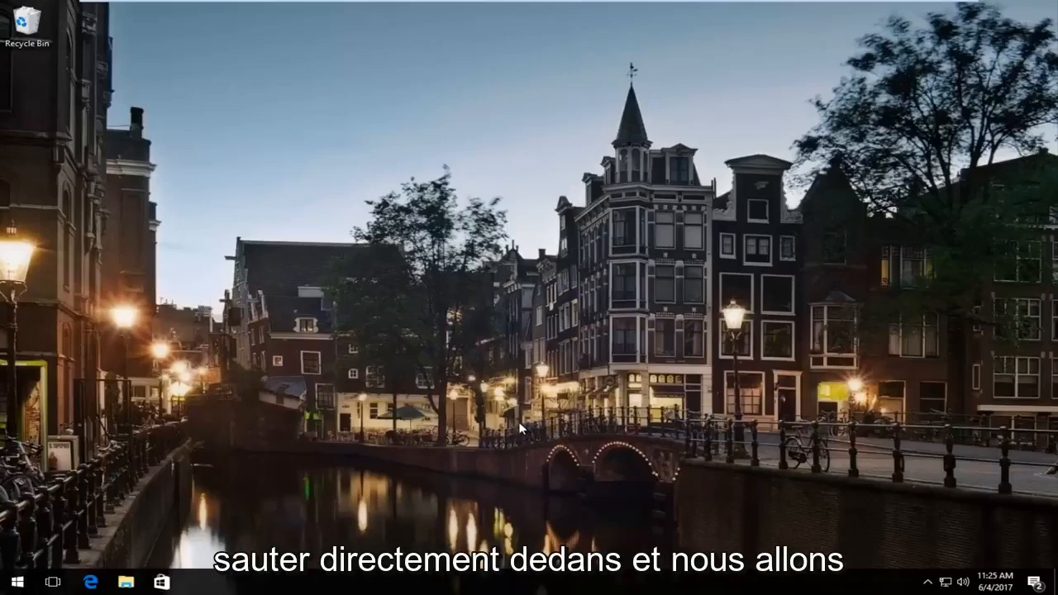
pyautogui.moveTo(60, 529)
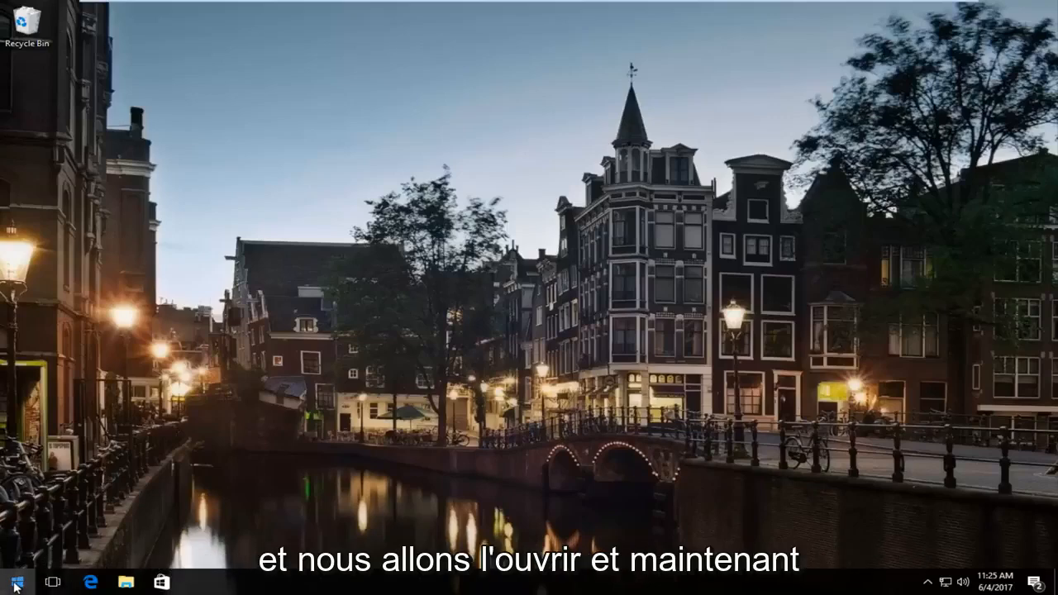
# Search the Start menu for 'device manager' and launch the Device Manager result
pyautogui.click(13, 582)
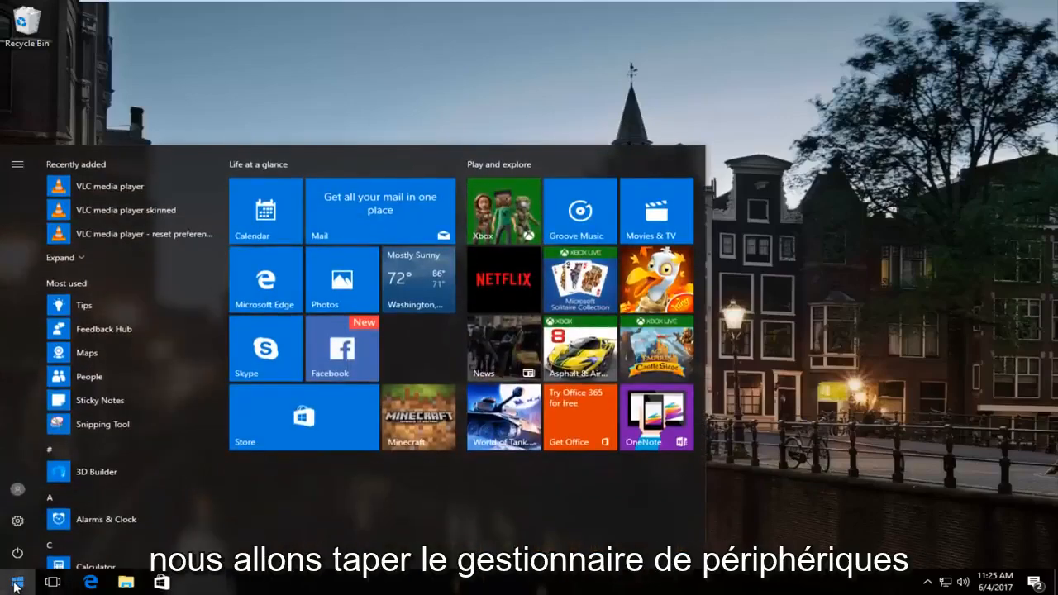
pyautogui.write('device manager')
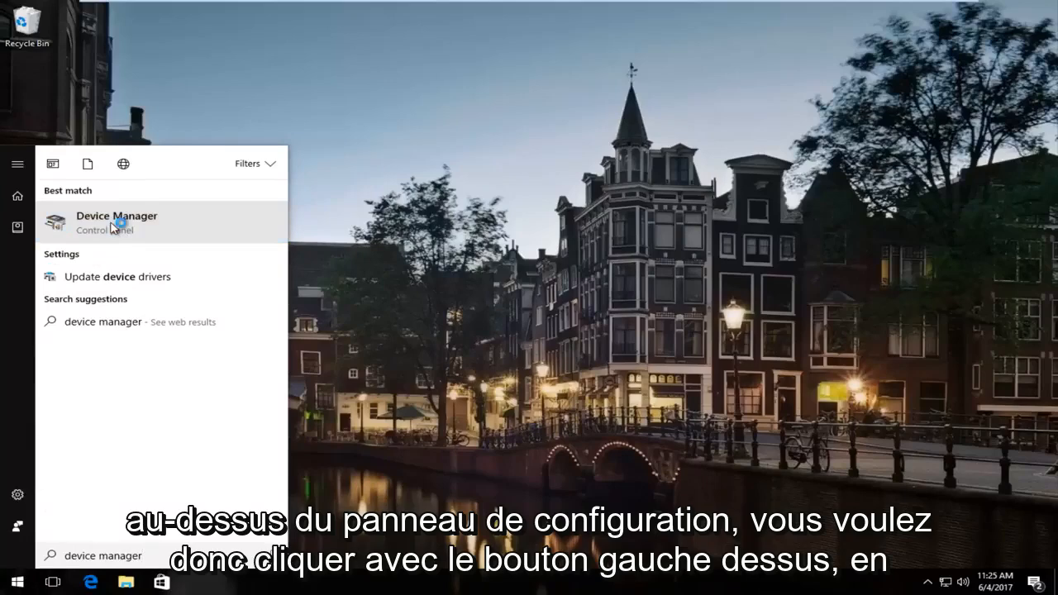
pyautogui.click(115, 222)
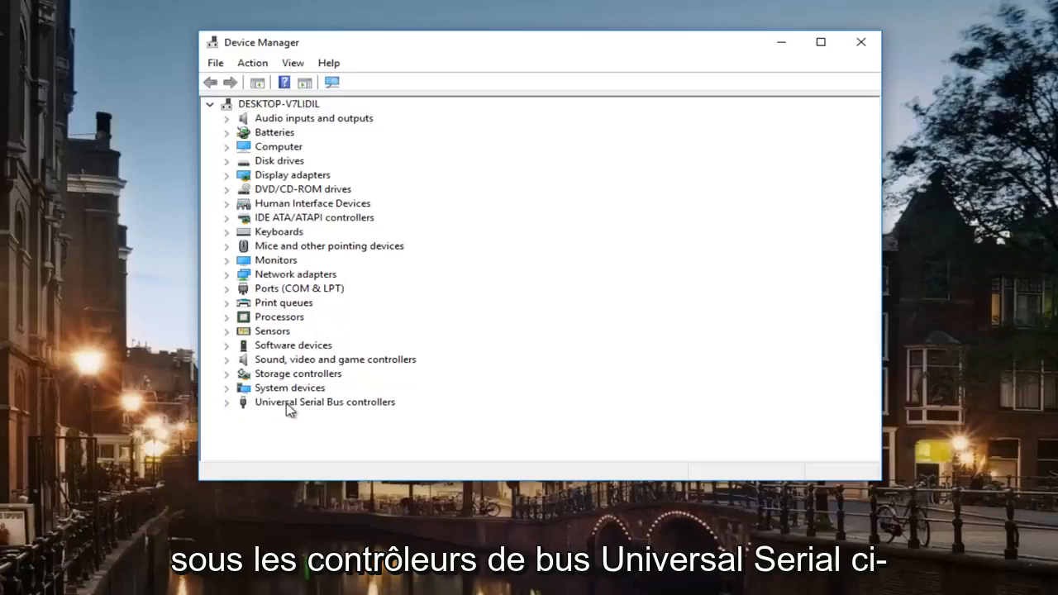
# Expand Universal Serial Bus controllers to reveal the Generic USB Hub entries
pyautogui.click(227, 402)
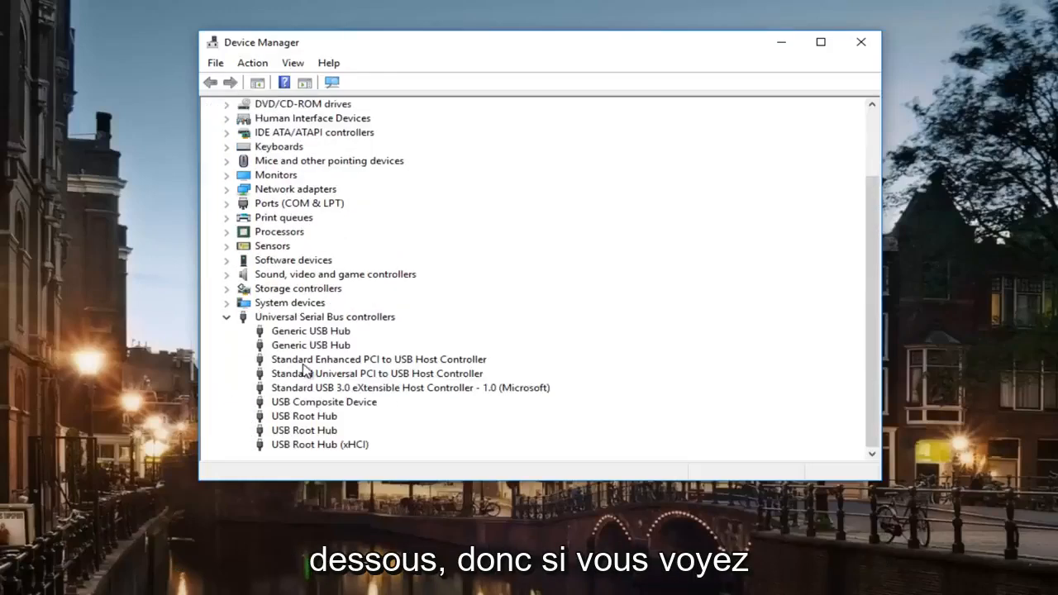
pyautogui.moveTo(299, 342)
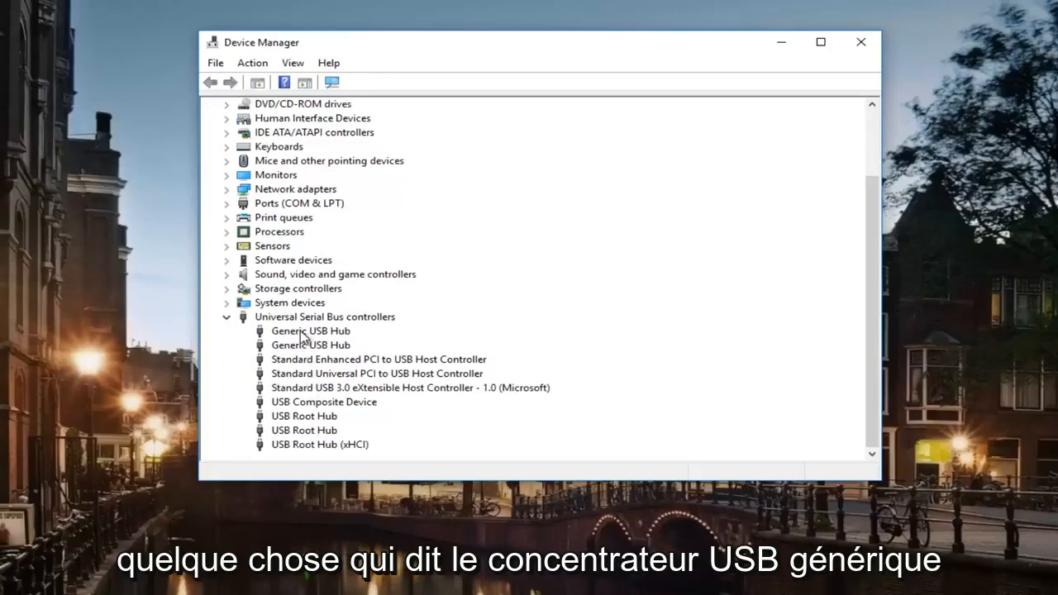
# Run an automatic driver update search for the first Generic USB Hub and dismiss the up-to-date result
pyautogui.rightClick(305, 331)
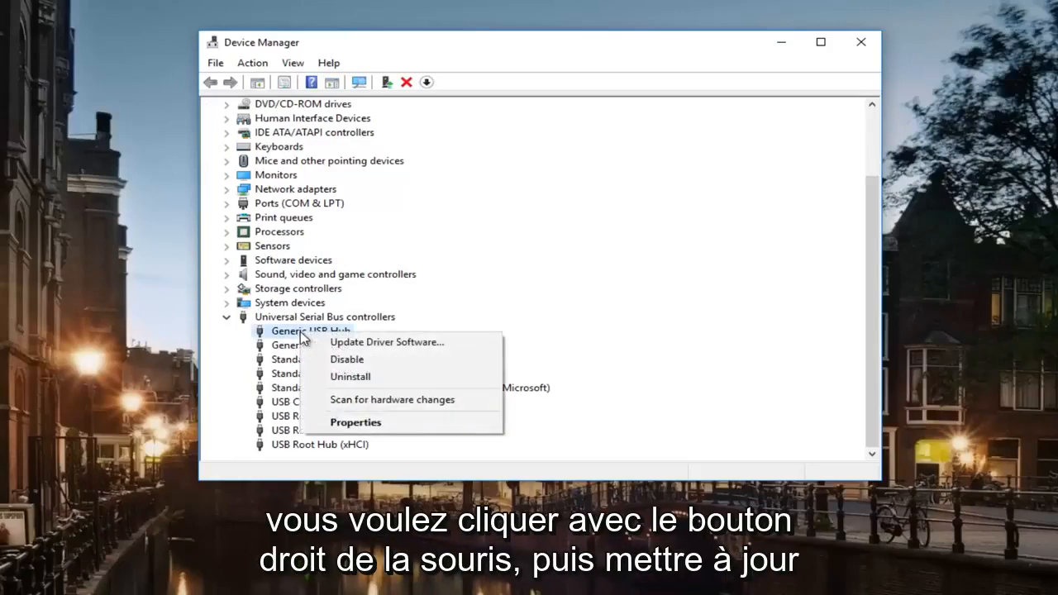
pyautogui.click(386, 342)
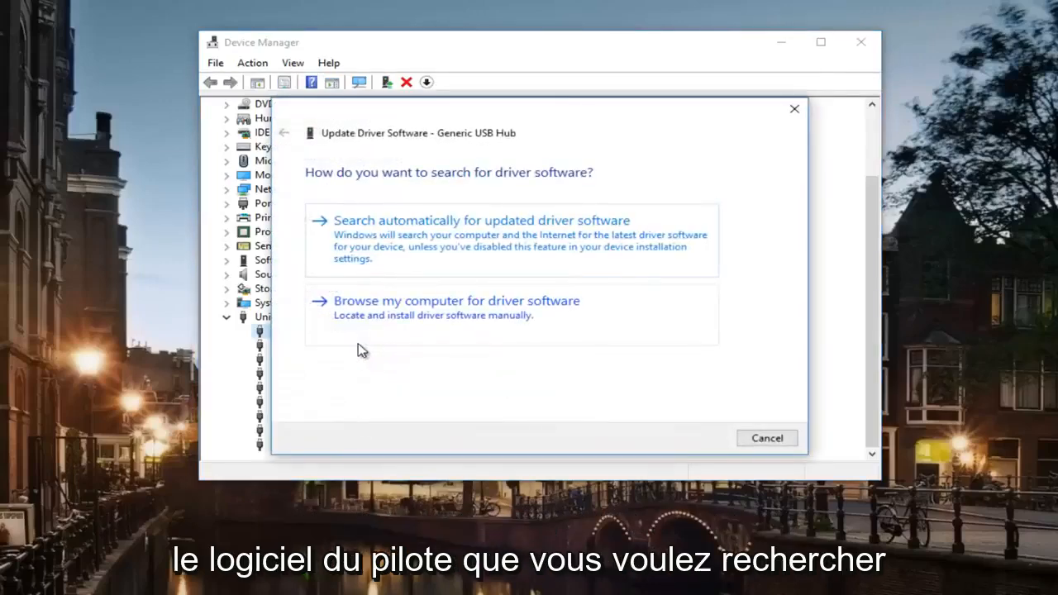
pyautogui.moveTo(476, 237)
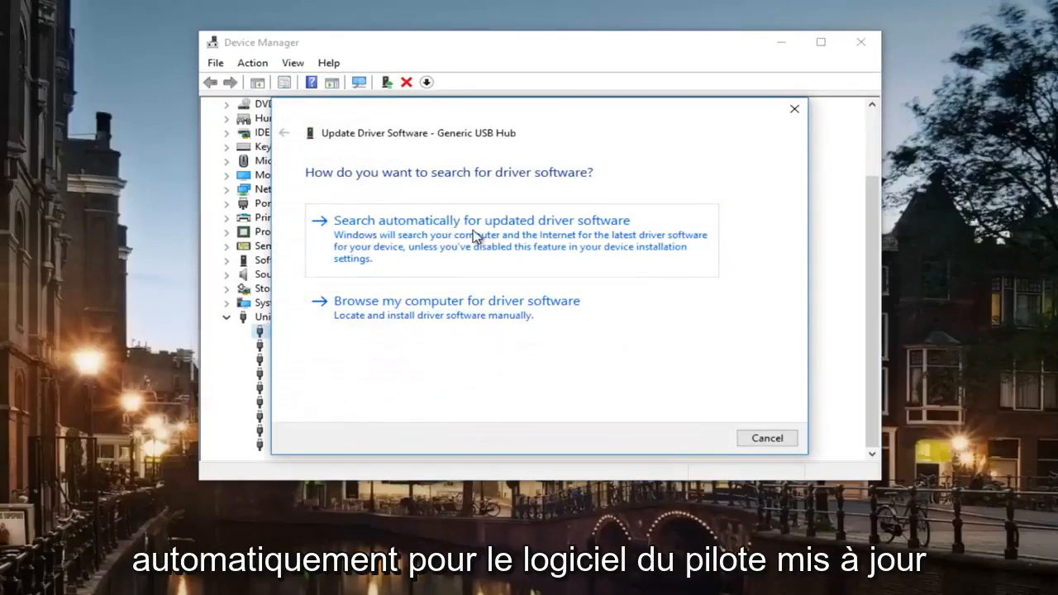
pyautogui.click(482, 220)
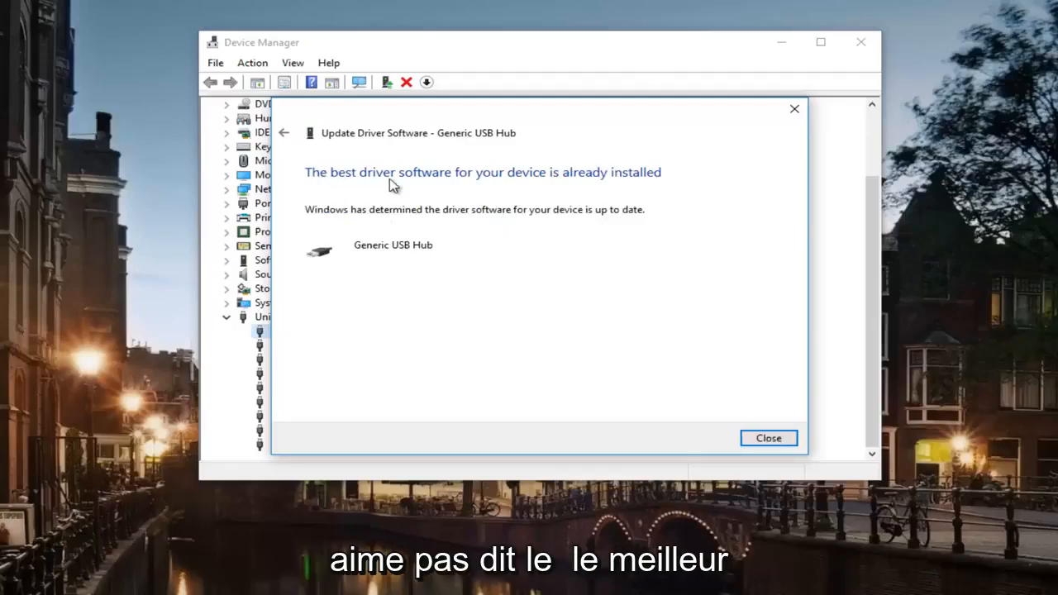
pyautogui.moveTo(828, 126)
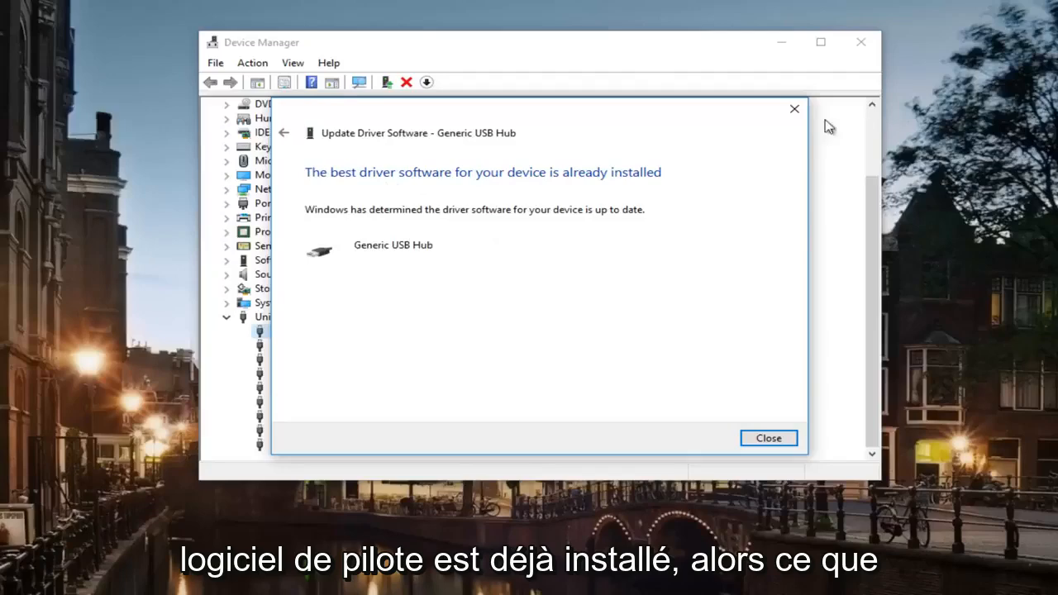
pyautogui.click(769, 438)
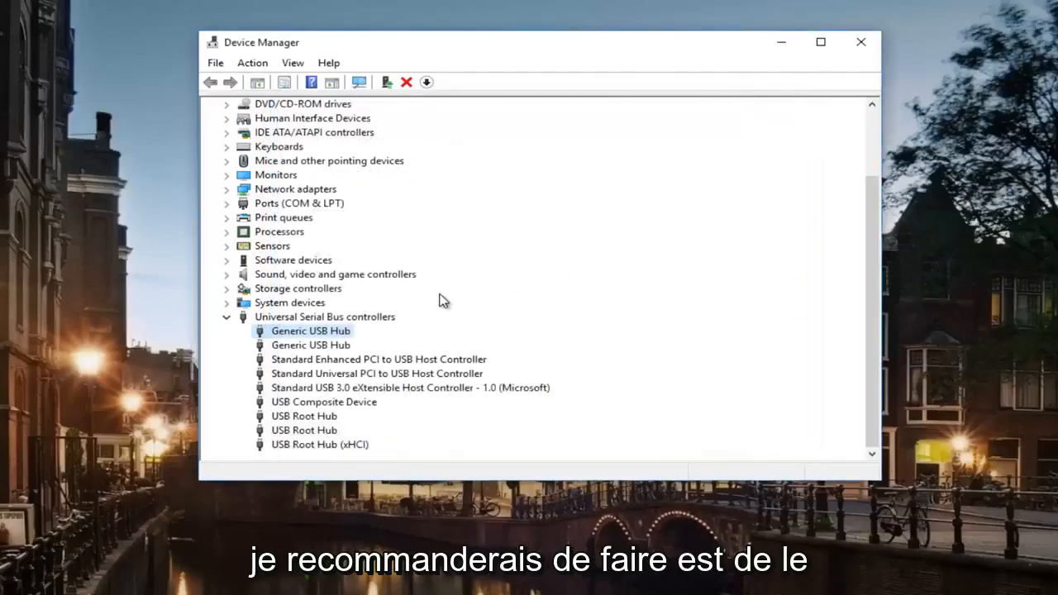
pyautogui.moveTo(287, 342)
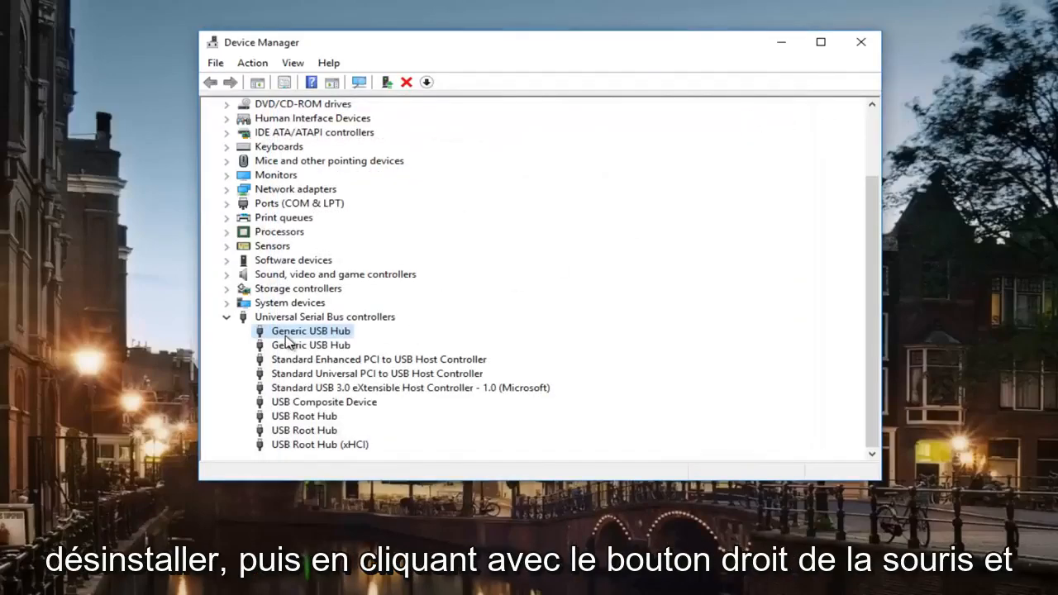
# Uninstall the first Generic USB Hub and confirm with OK
pyautogui.rightClick(310, 331)
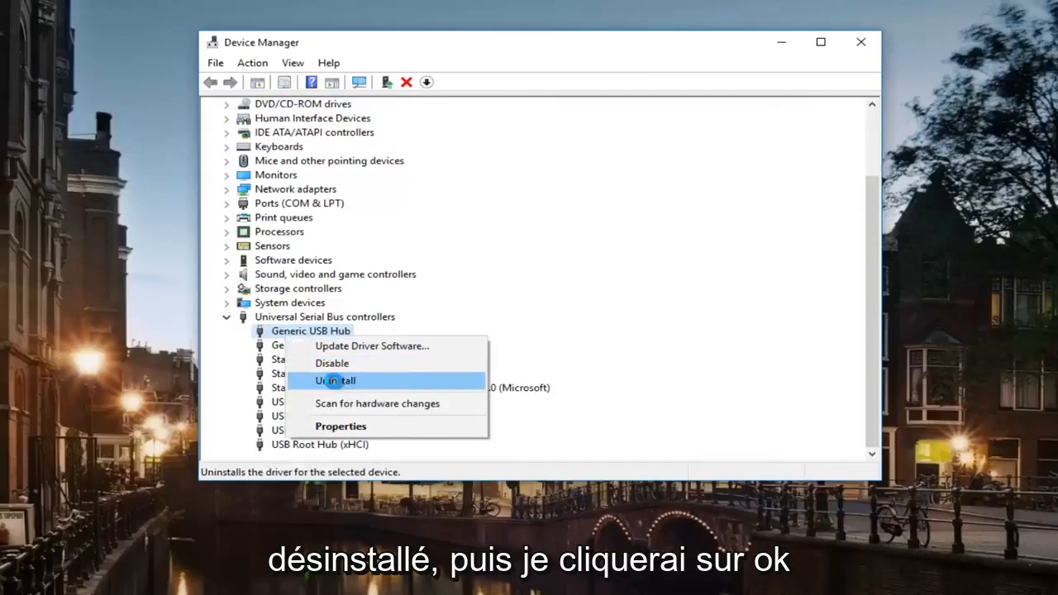
pyautogui.click(334, 380)
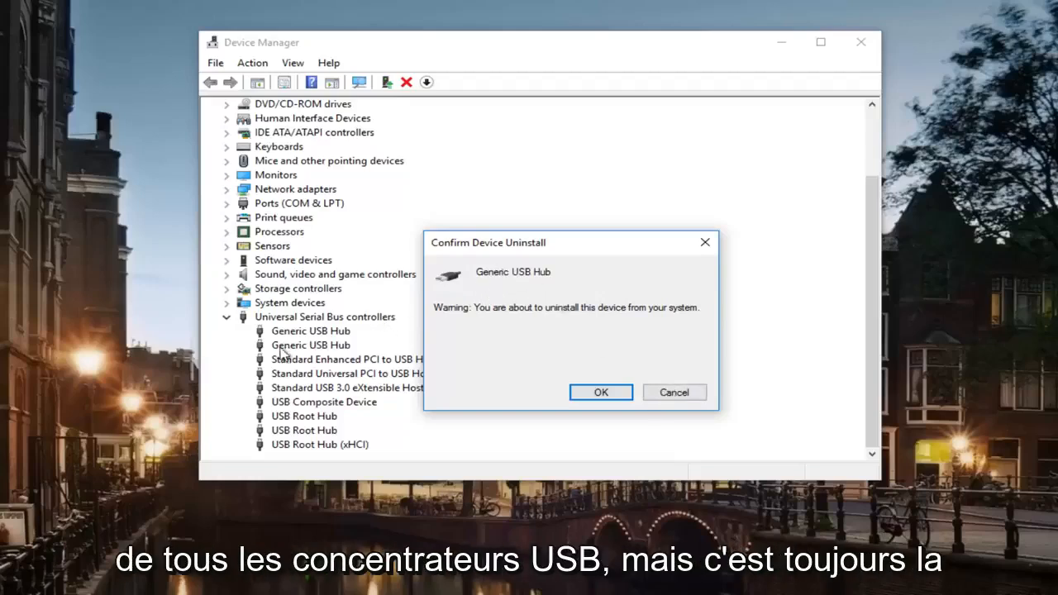
pyautogui.click(600, 392)
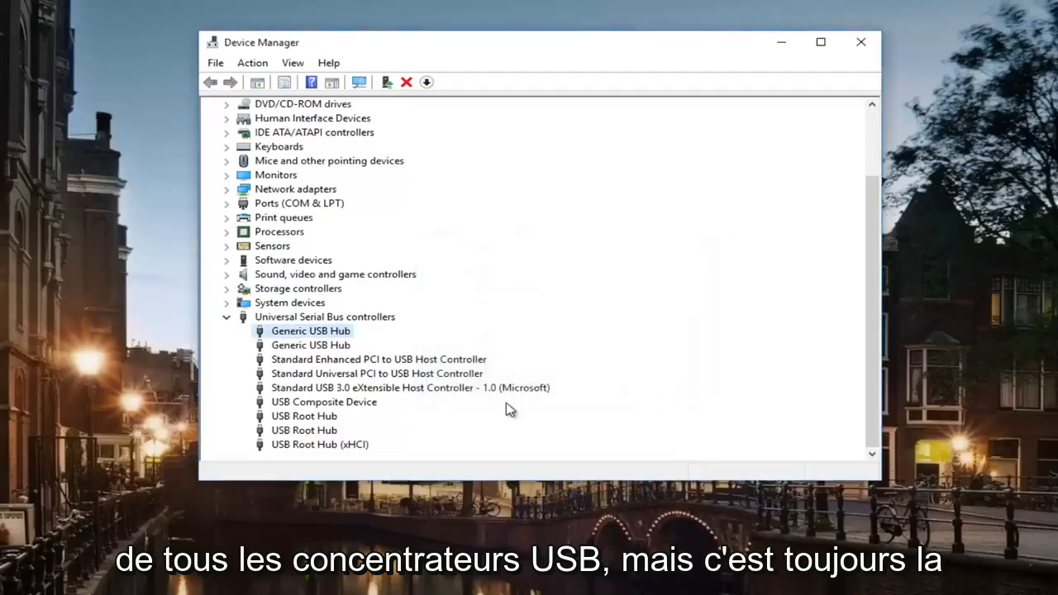
# Click in the refreshed device list with all categories collapsed
pyautogui.click(310, 345)
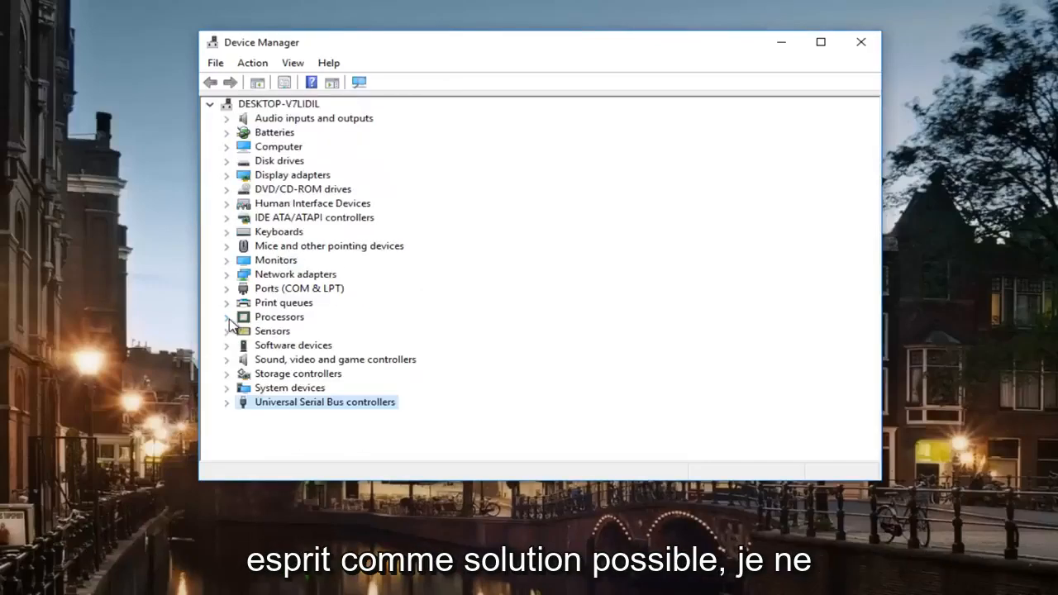
pyautogui.moveTo(230, 404)
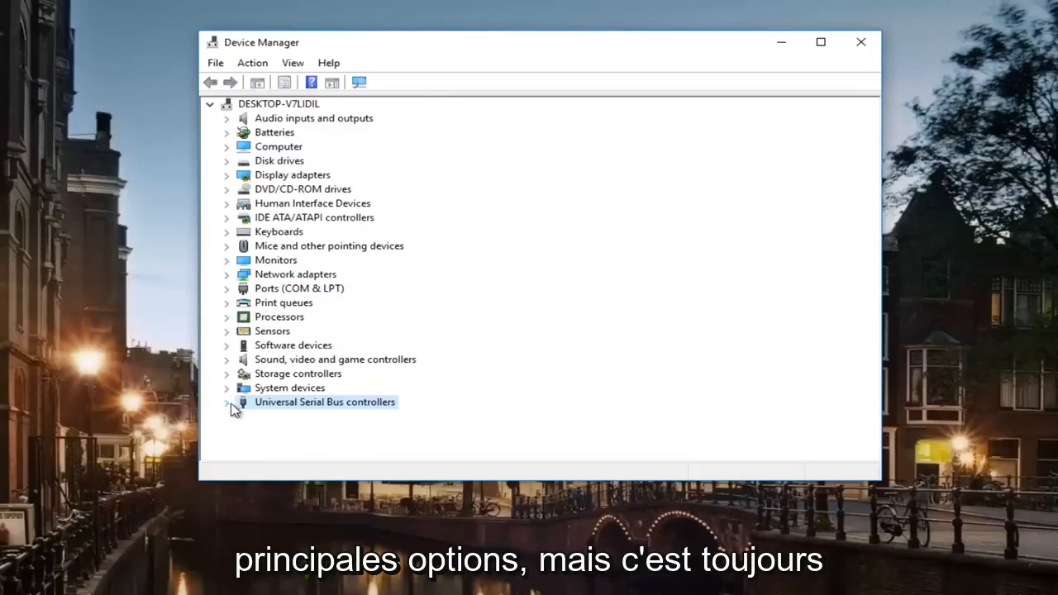
pyautogui.moveTo(260, 389)
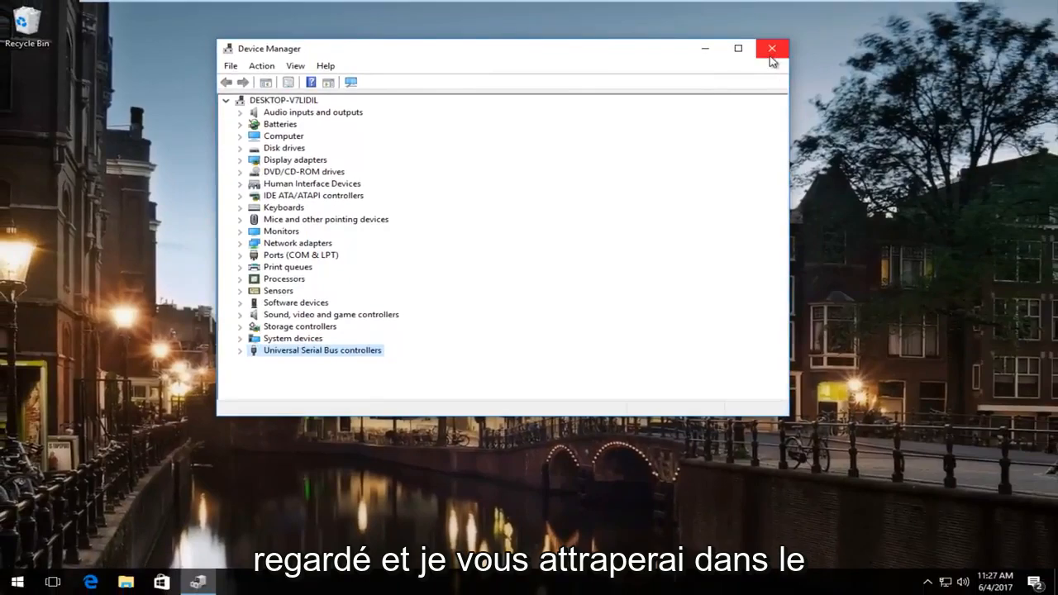
pyautogui.moveTo(771, 51)
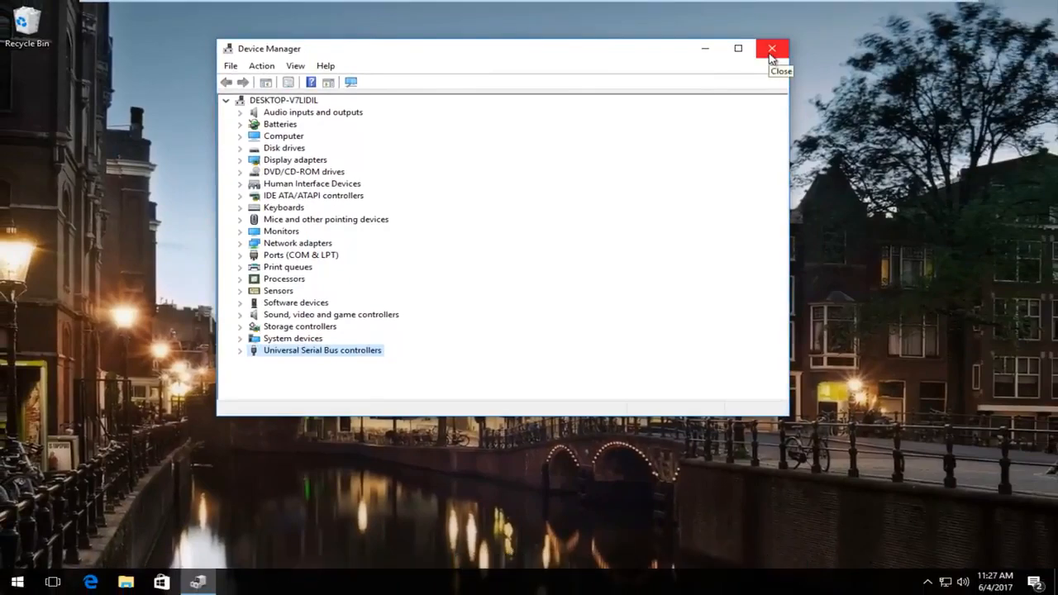